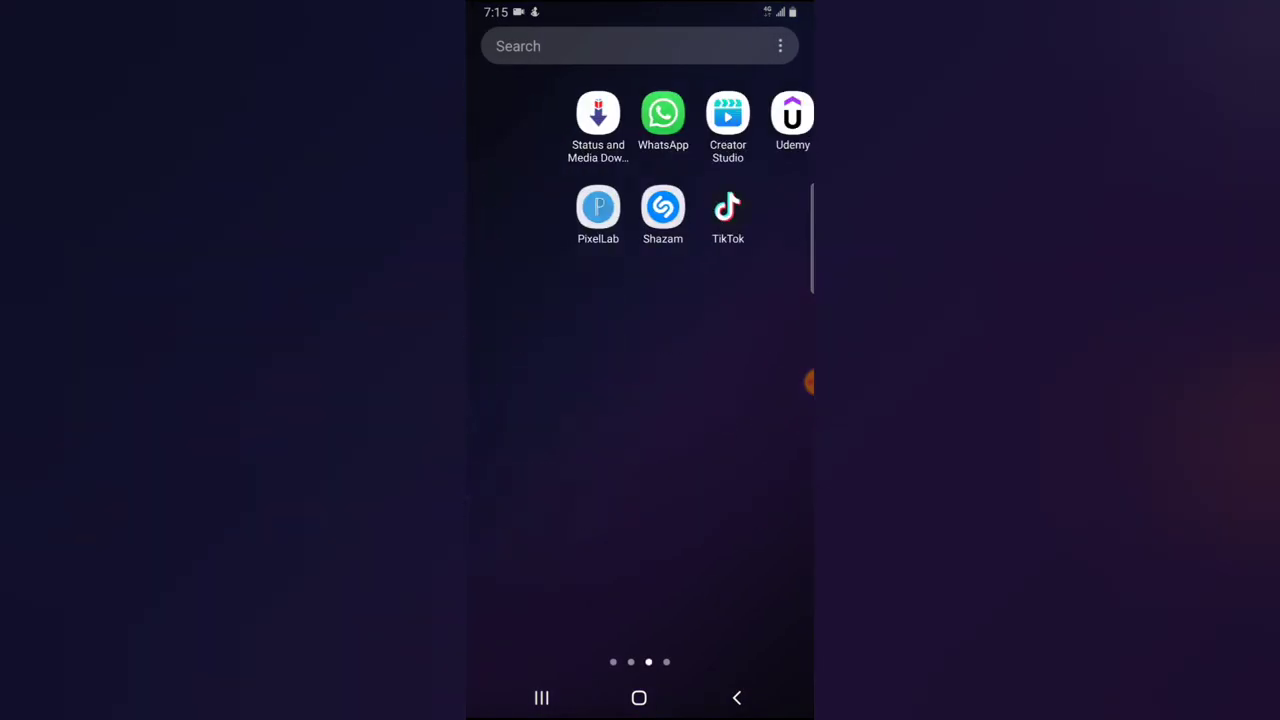
Launch TikTok from the Android home screen, landing on the For You feed
click(728, 207)
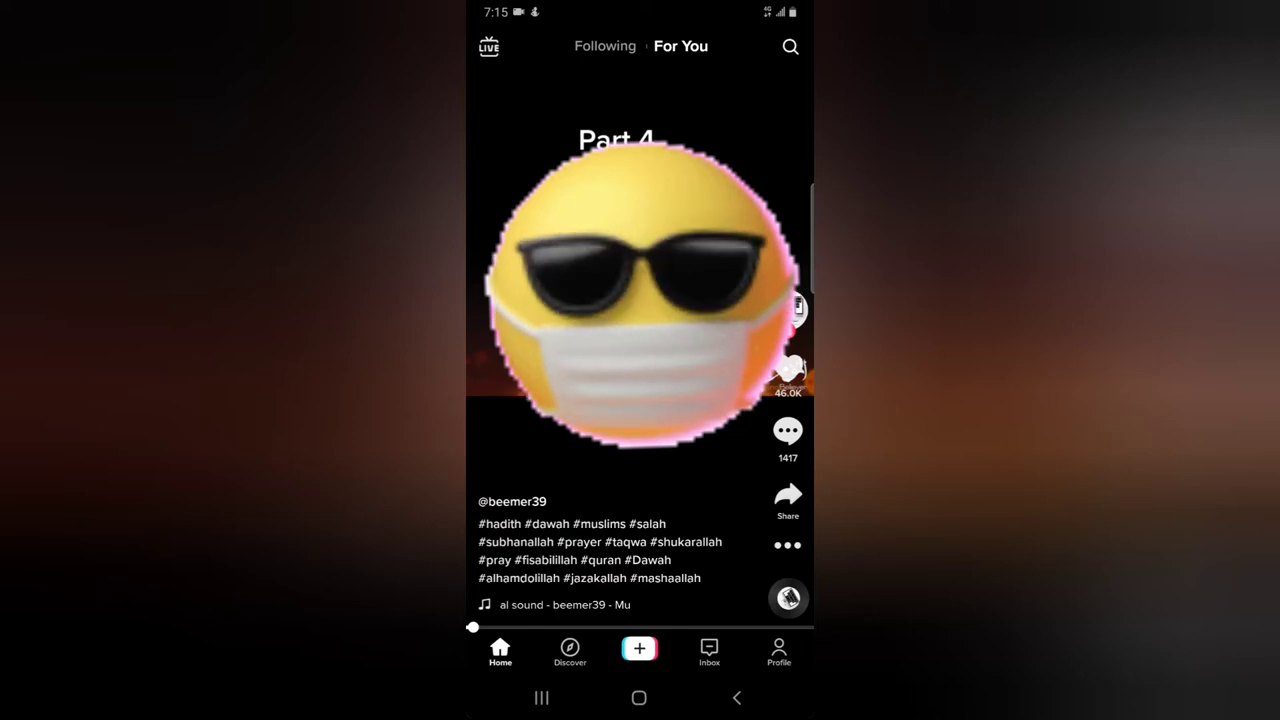
Go to your profile and open Settings and privacy from its top-right menu
click(778, 651)
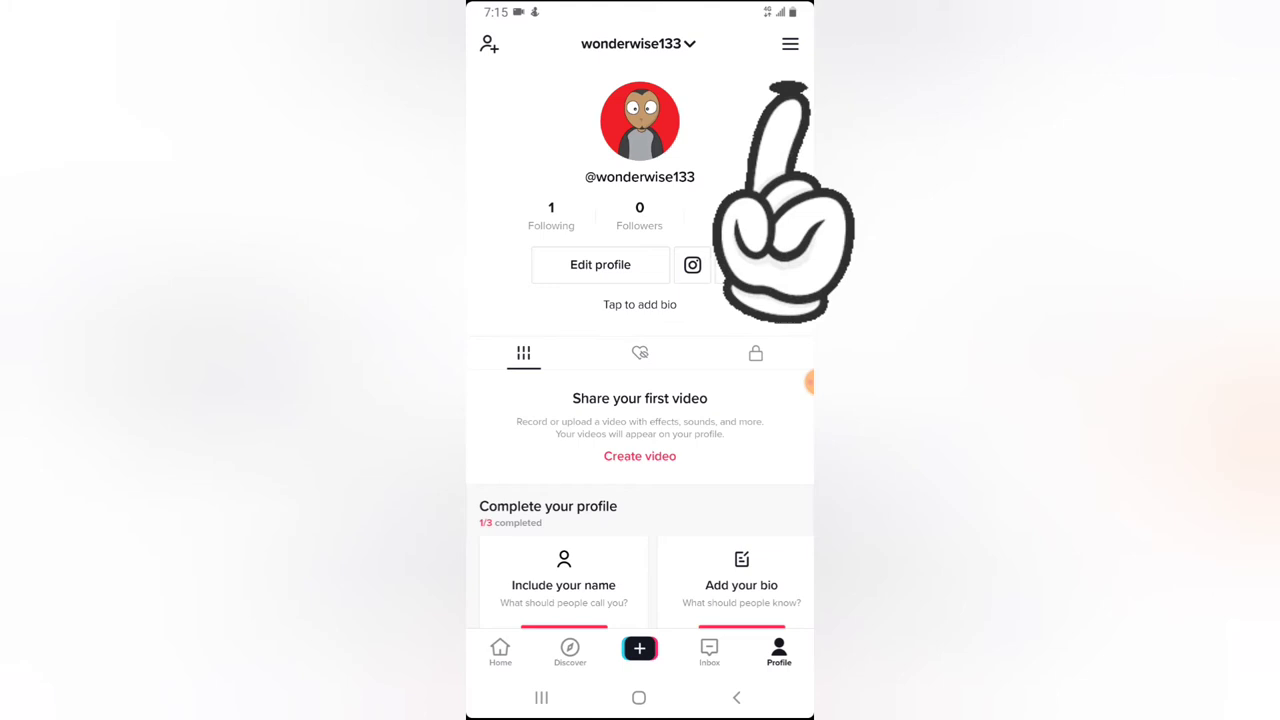
click(789, 44)
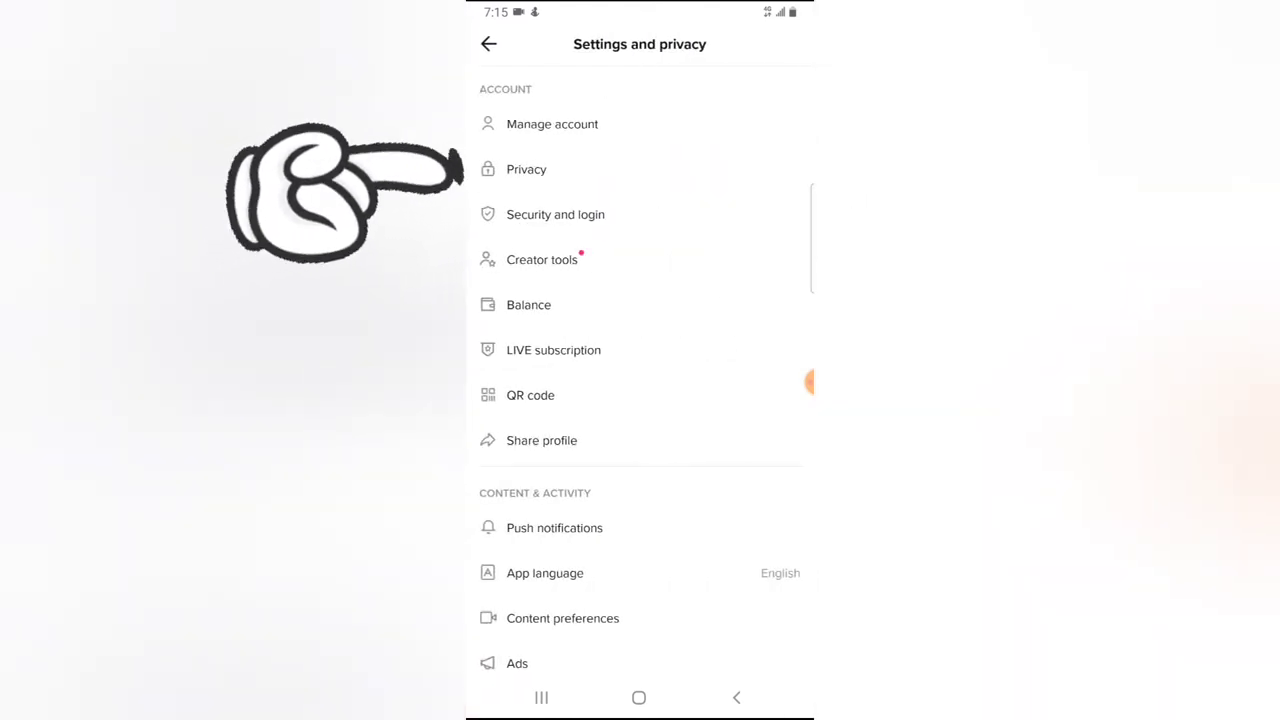
Open Privacy under Account and scroll down to the Safety section with Direct messages
click(526, 169)
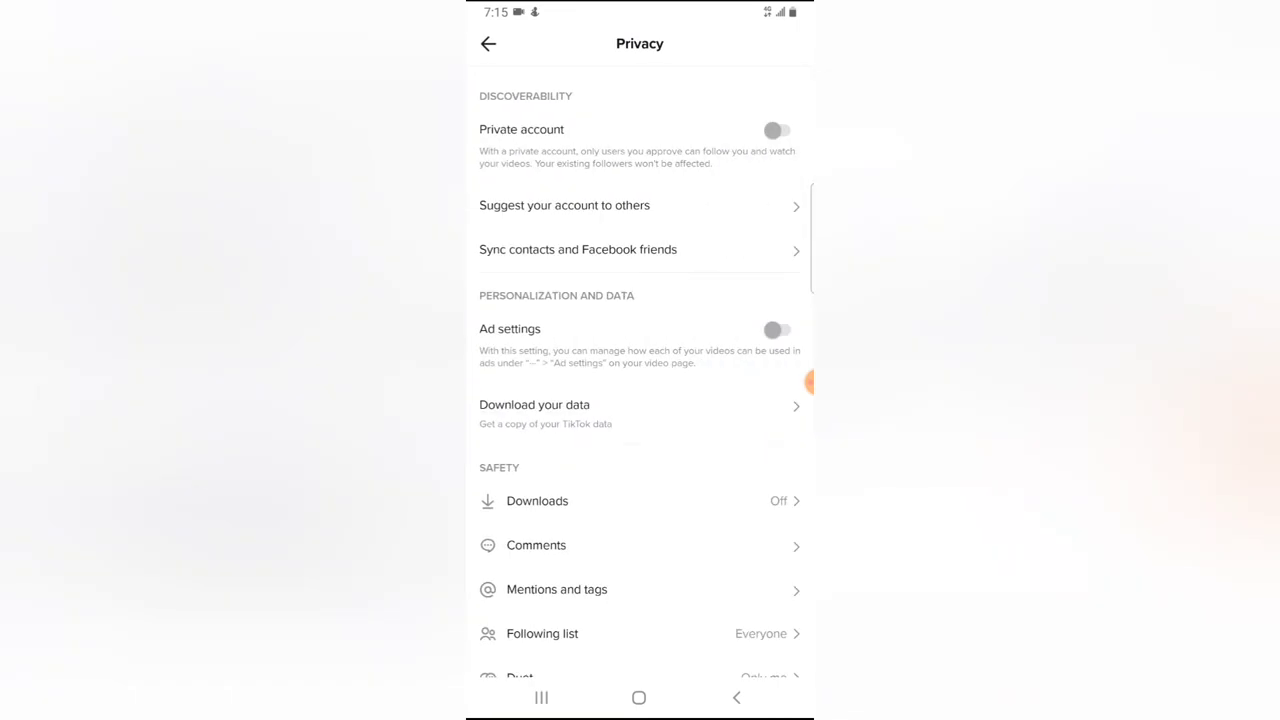
scroll(down, 3)
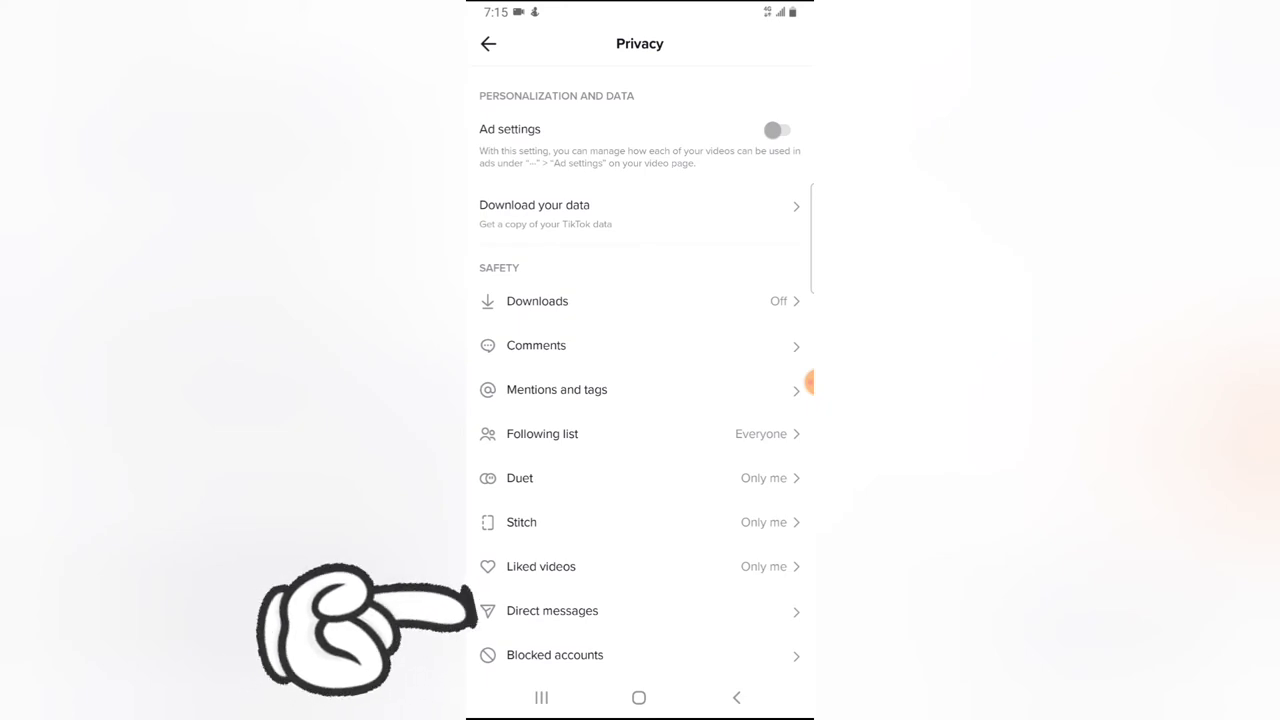
Set who can send direct messages to 'No one', then open the empty Direct messages inbox
click(552, 610)
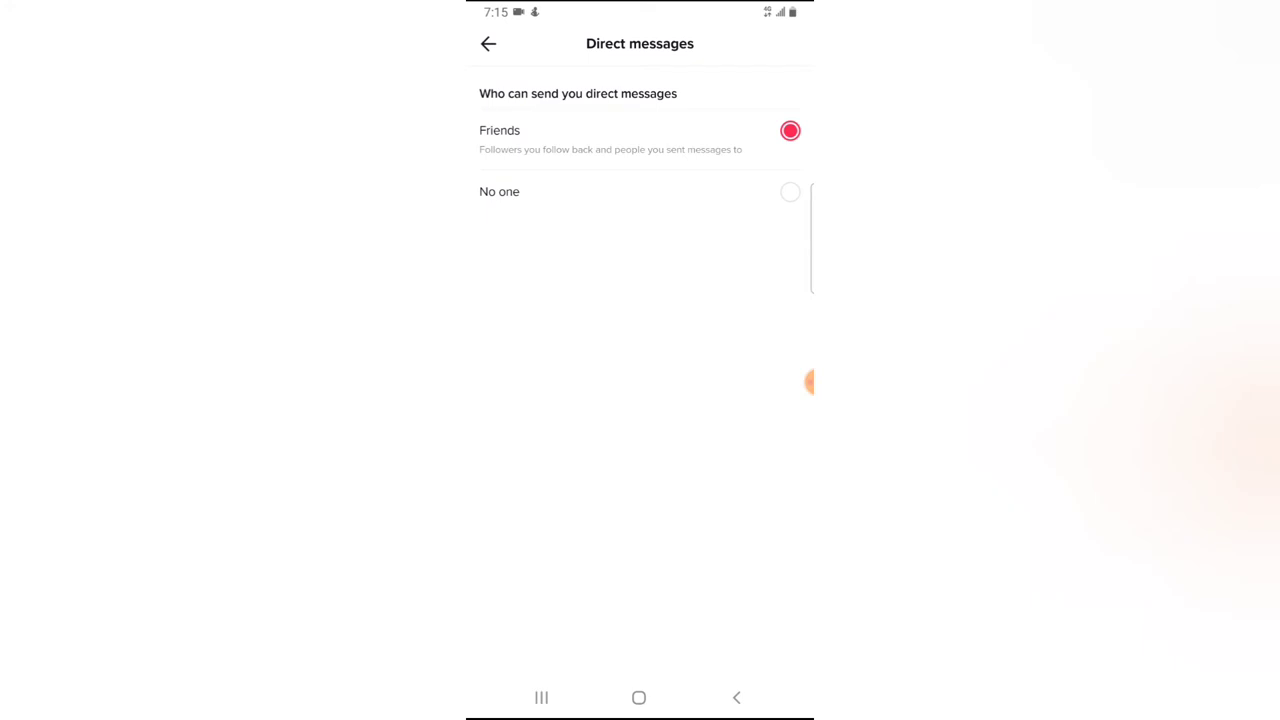
click(790, 191)
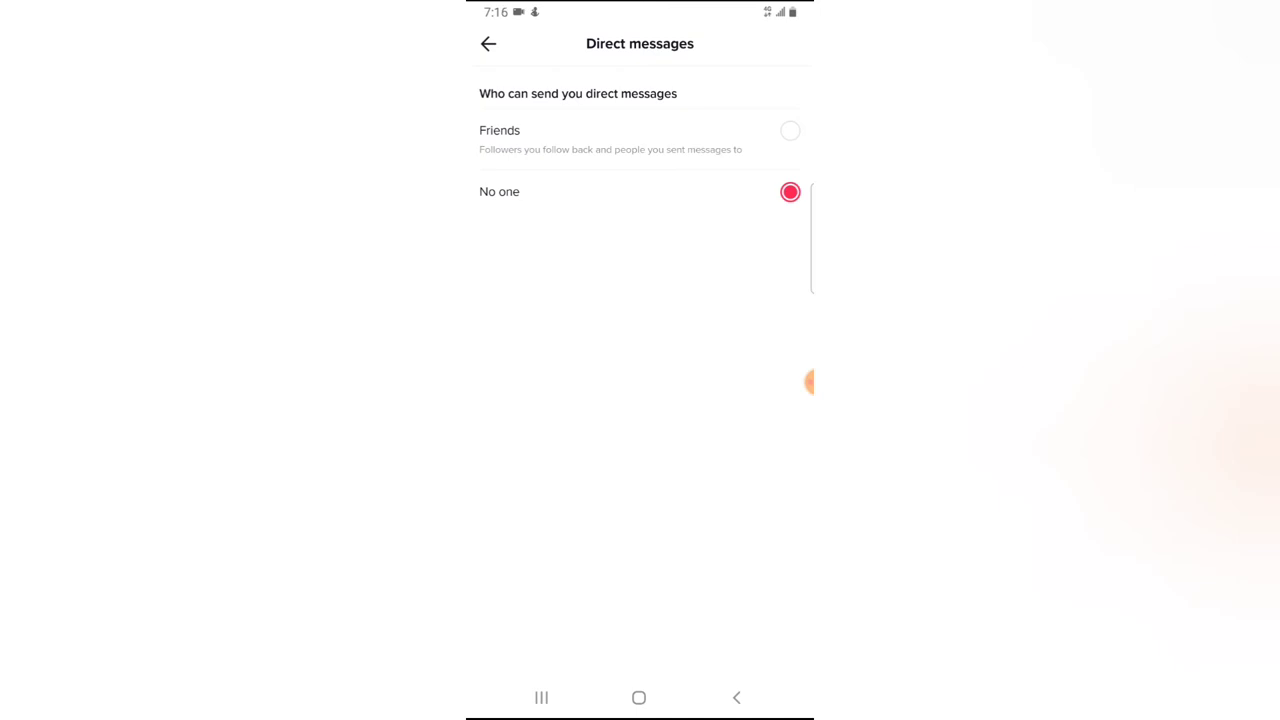
click(488, 43)
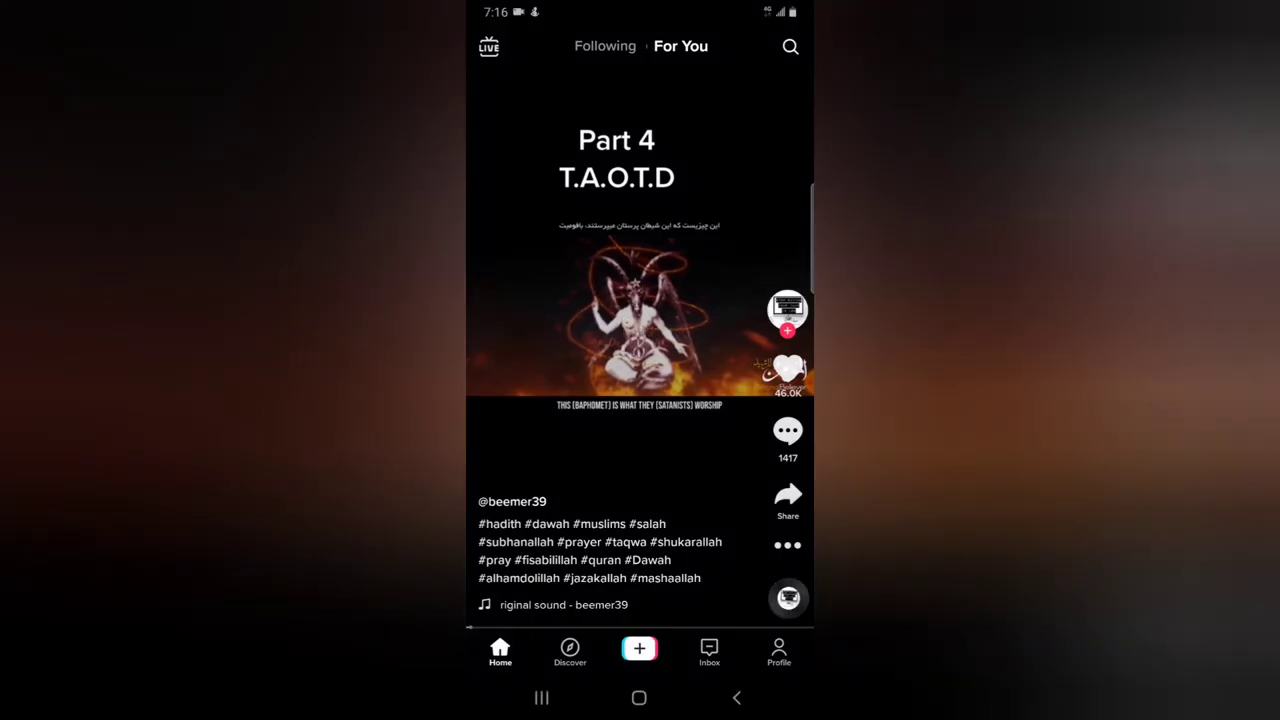
click(709, 653)
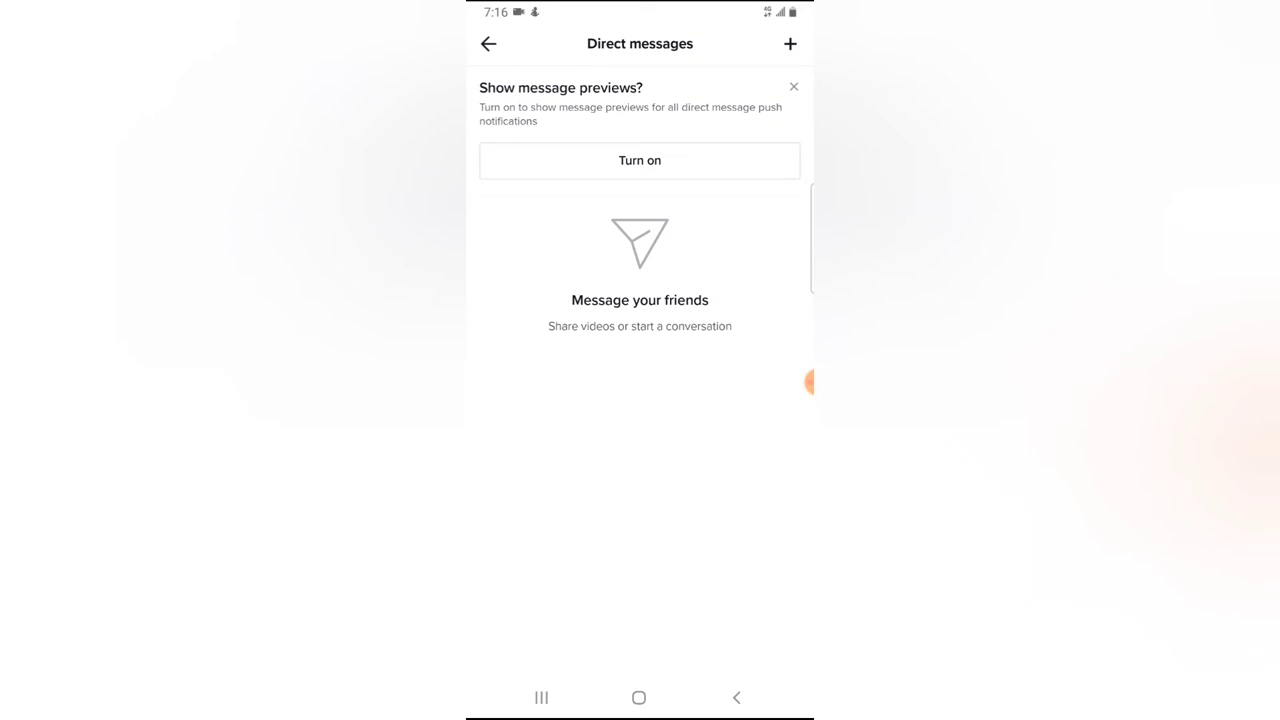